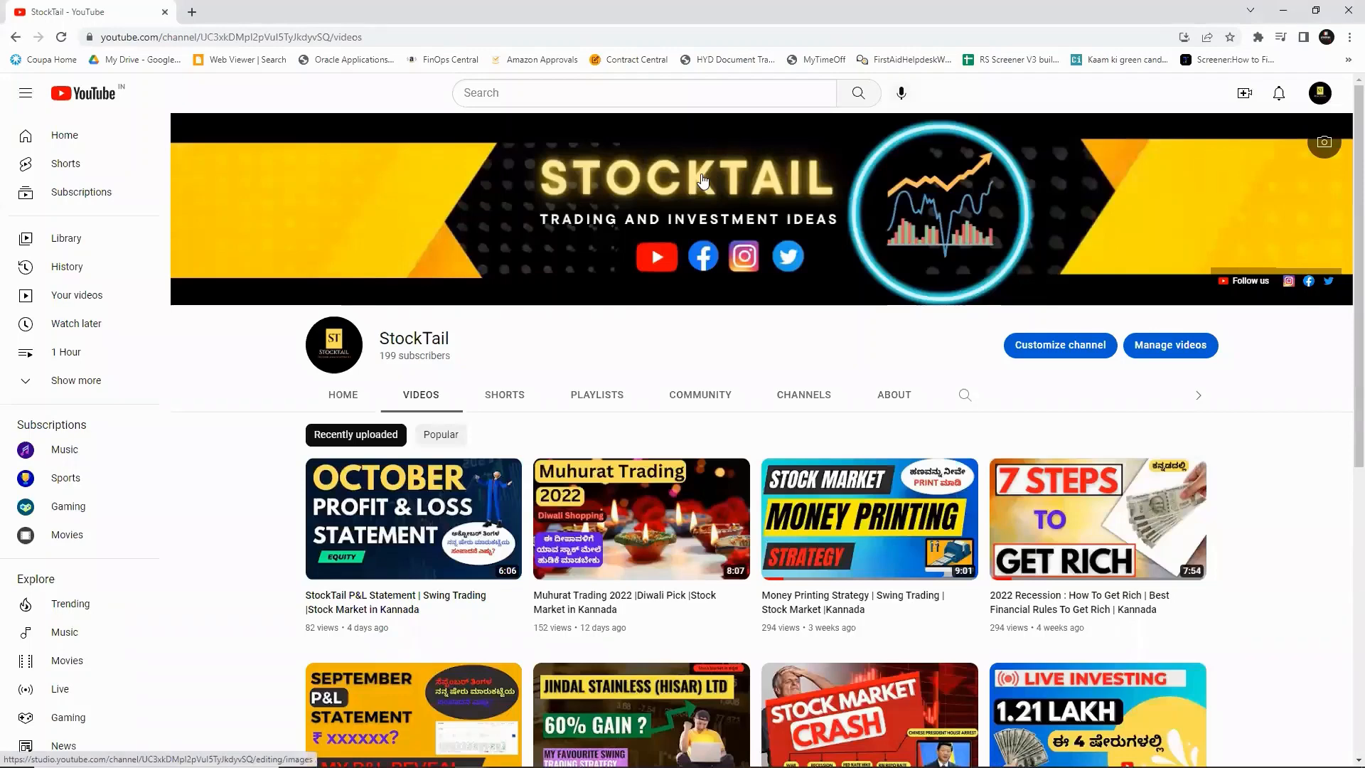
mouse_move(709, 185)
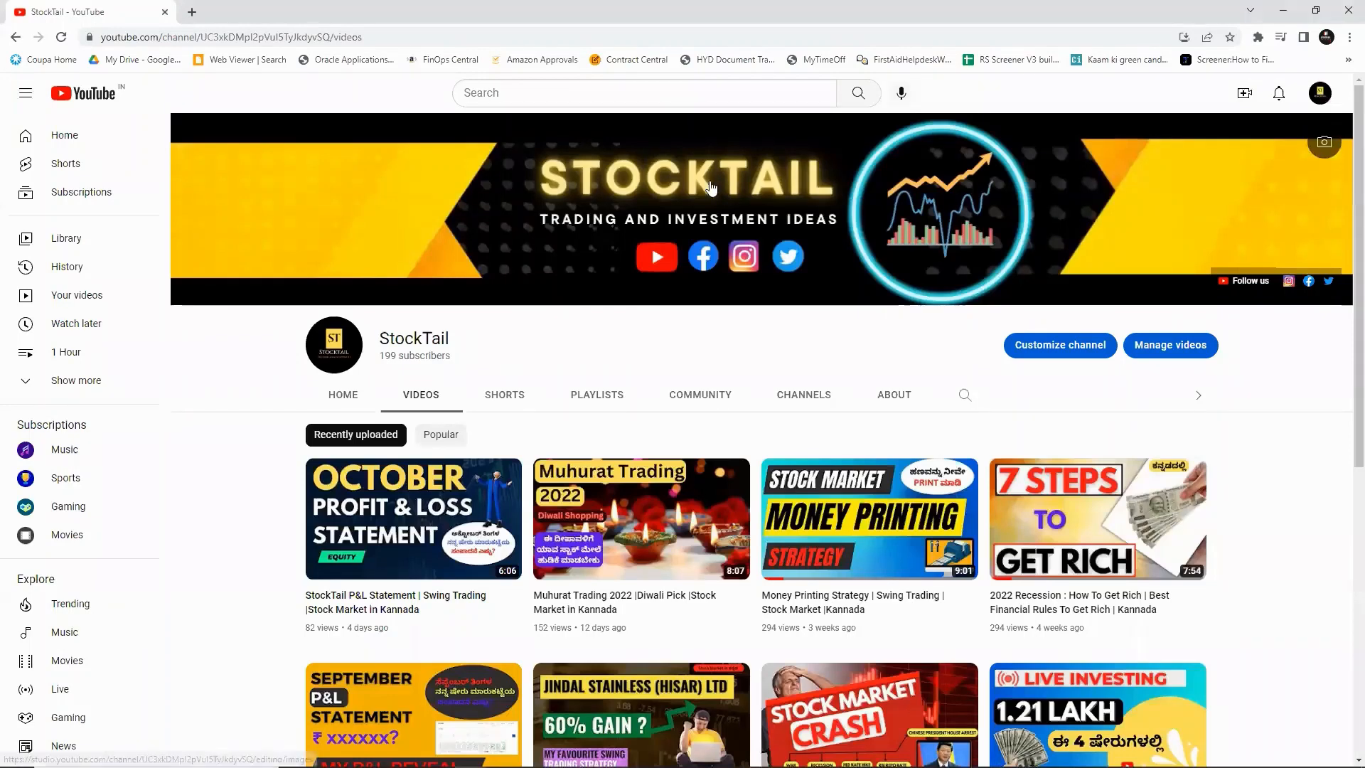
mouse_move(704, 181)
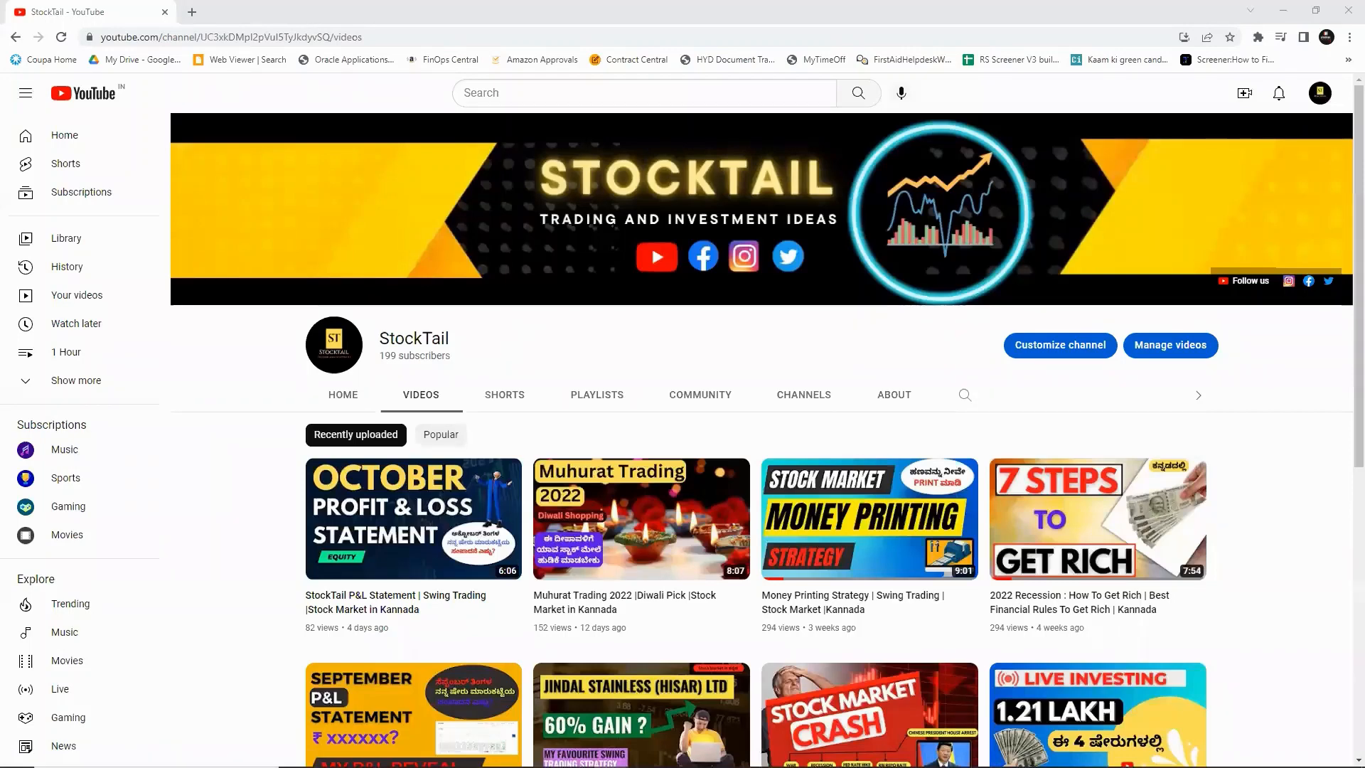
mouse_move(702, 181)
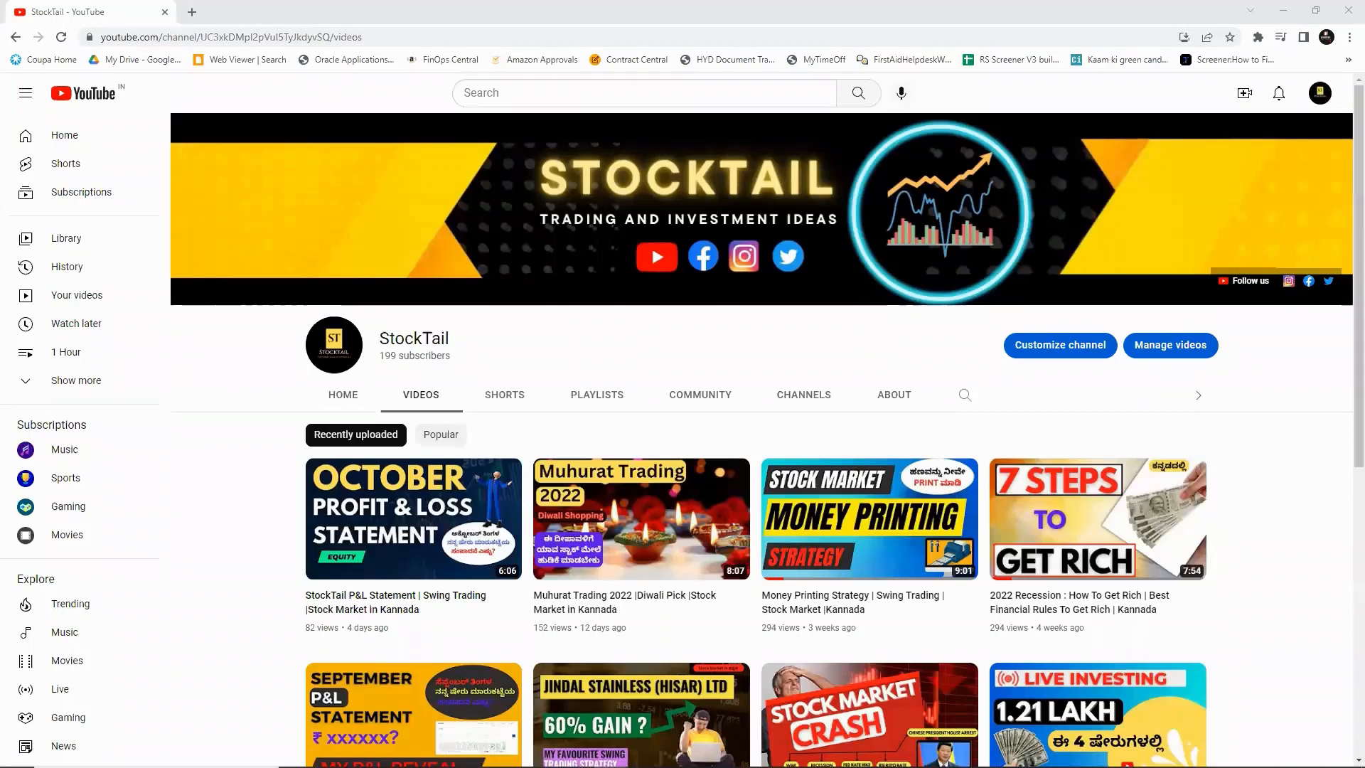
mouse_move(703, 181)
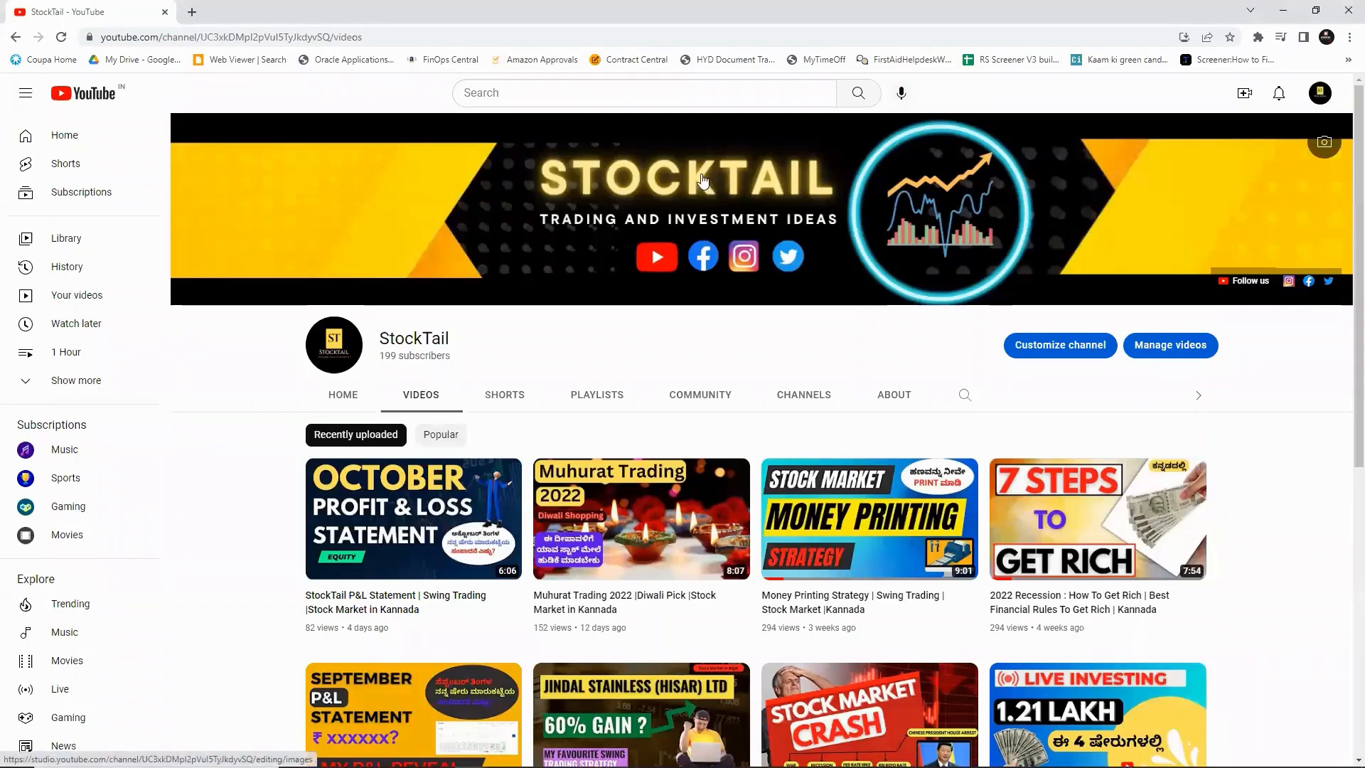
mouse_move(1093, 234)
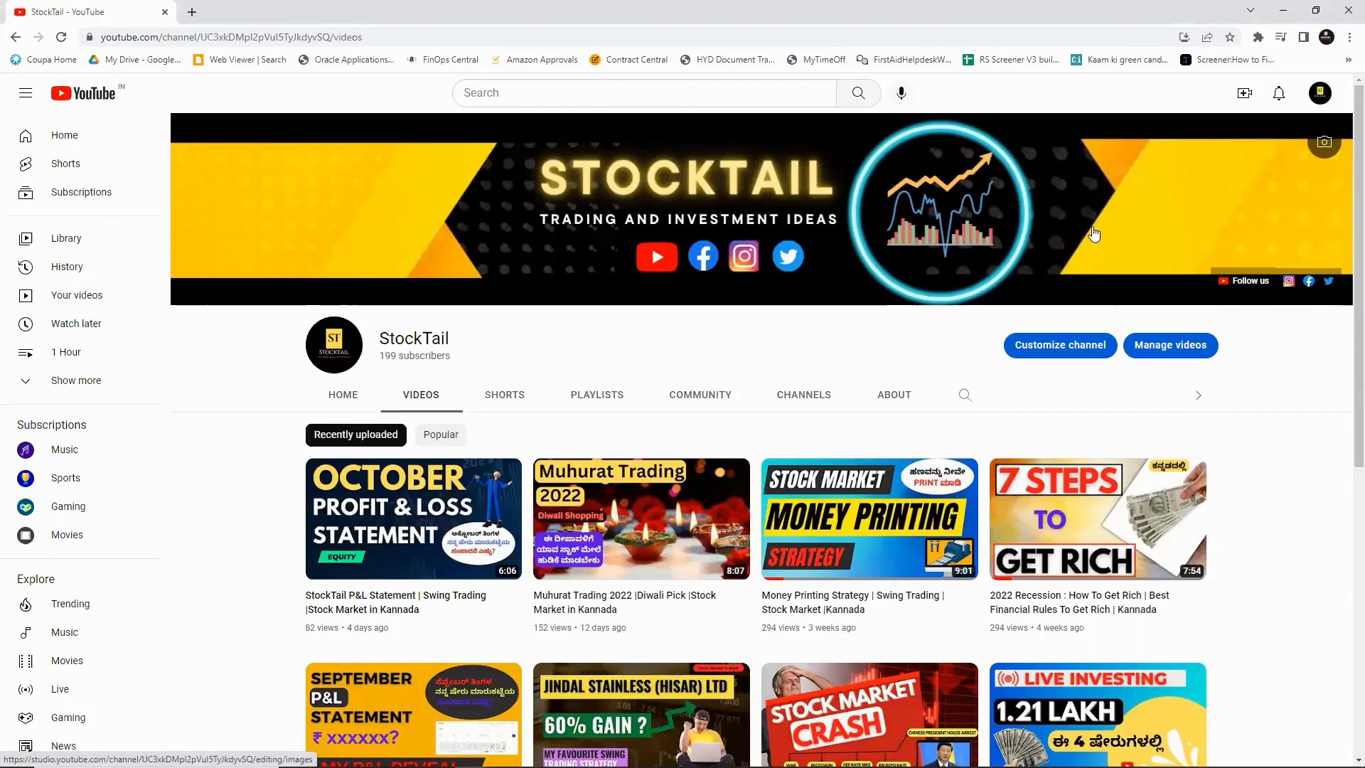
mouse_move(703, 179)
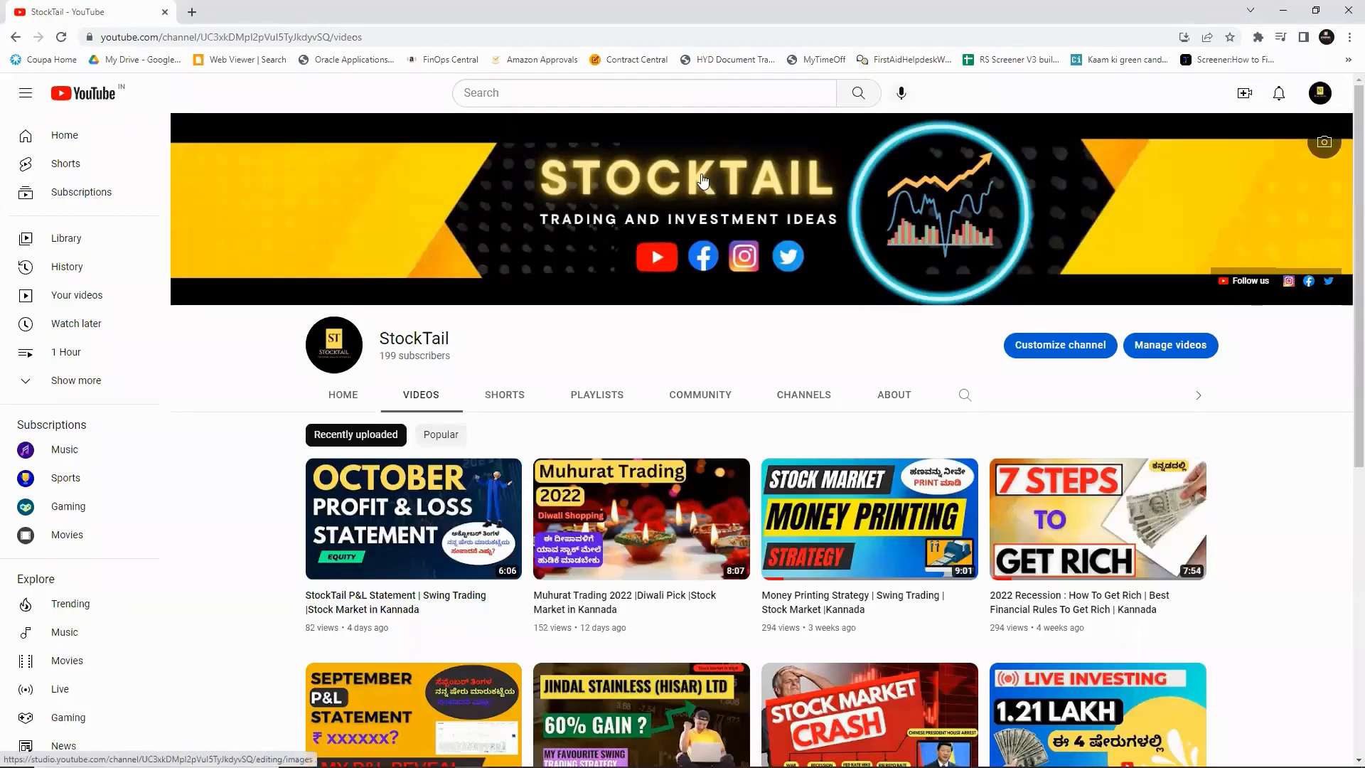